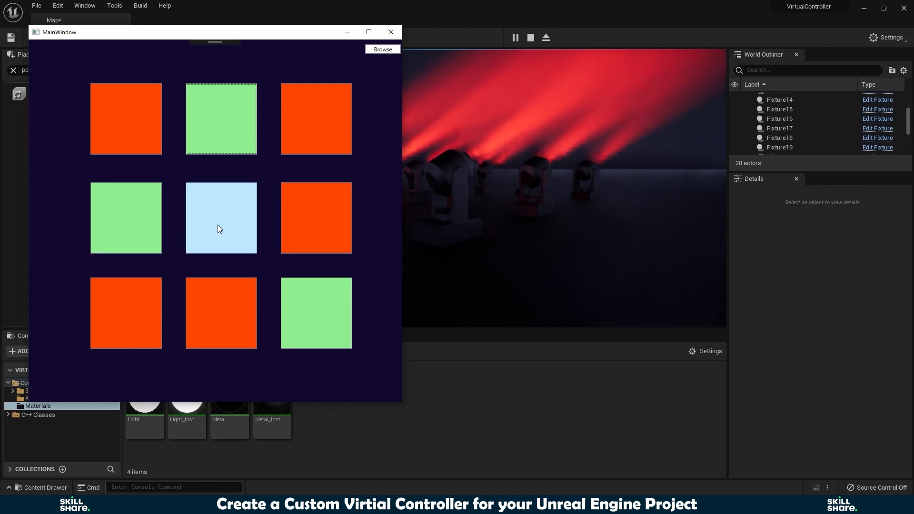
Use the colored pad button to change the stage fixtures' beams from red to blue
click(390, 32)
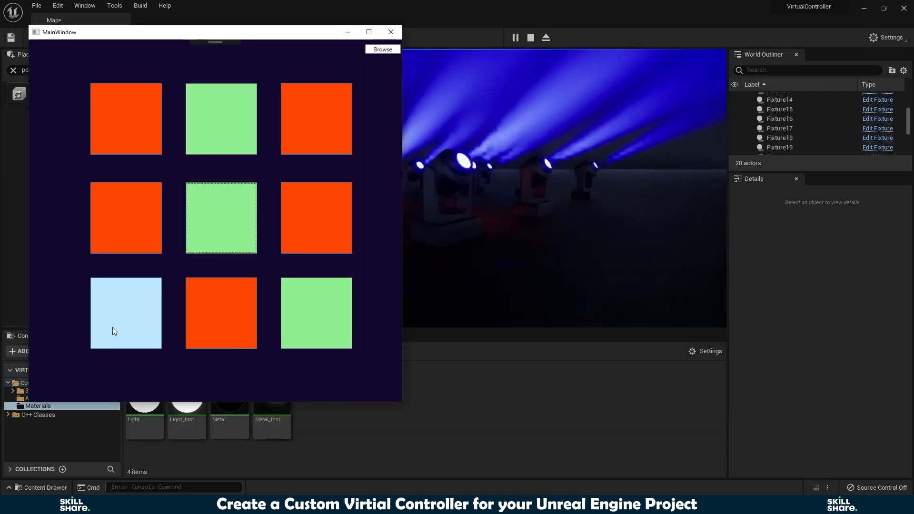
click(390, 32)
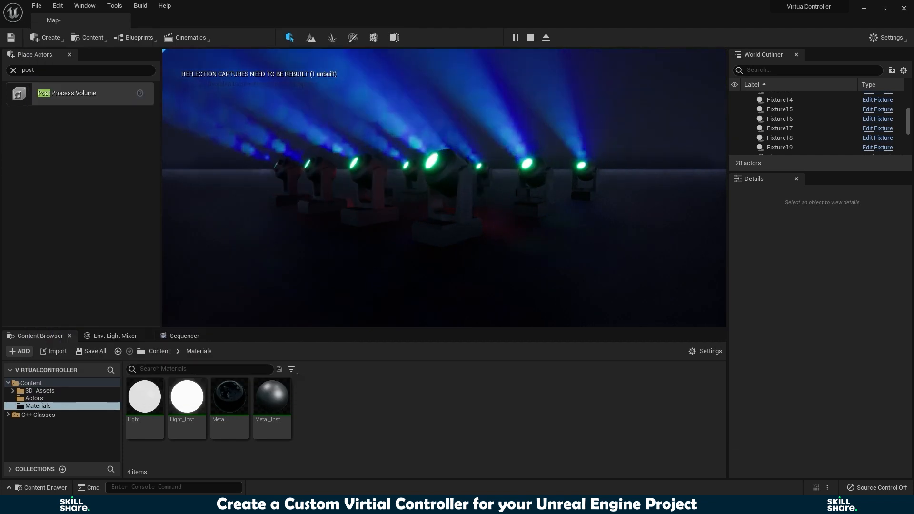
Take mouse control of the play viewport and look around as the fixtures turn green
click(514, 37)
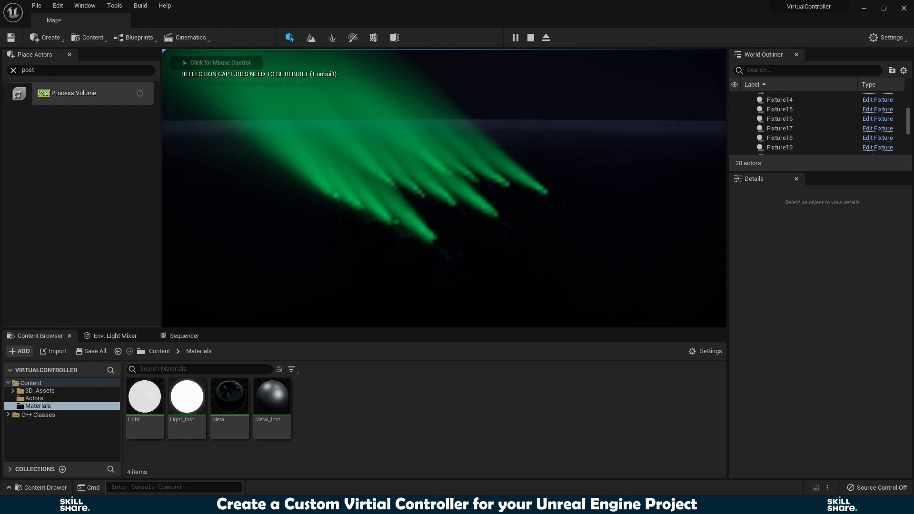
click(443, 186)
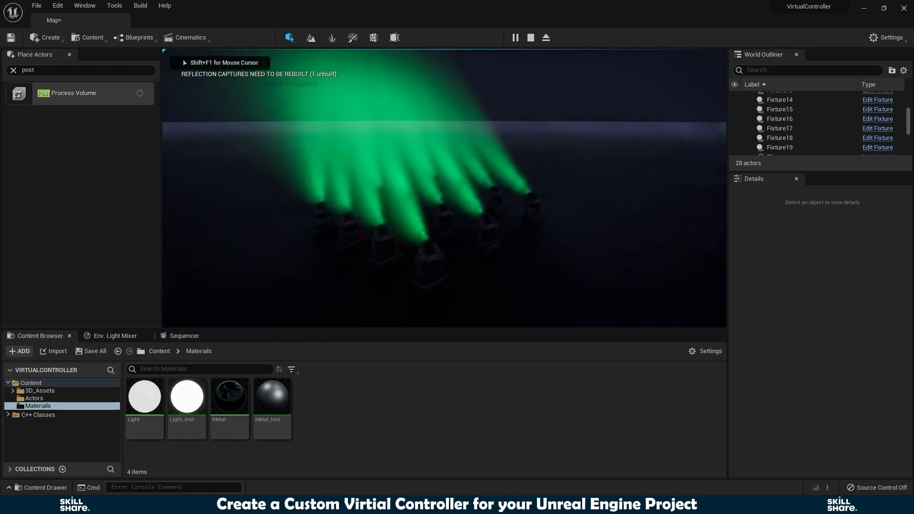